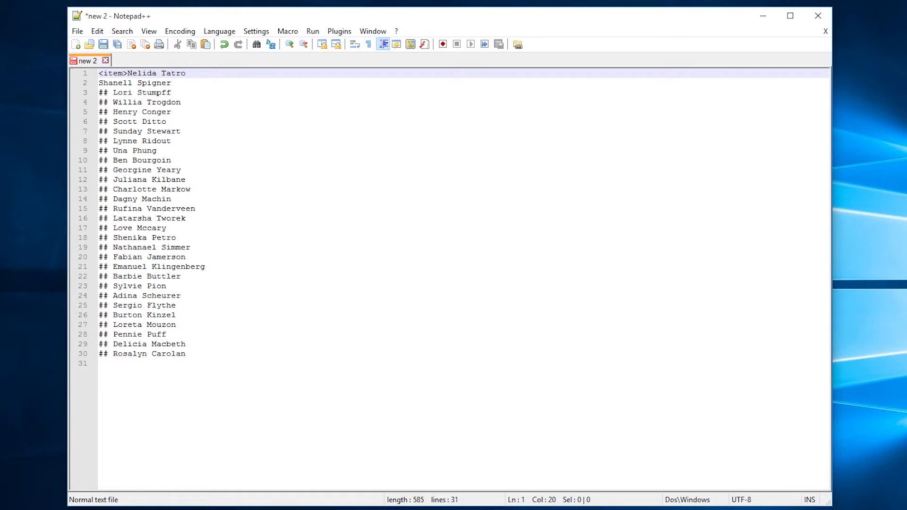
pyautogui.write('</item>')
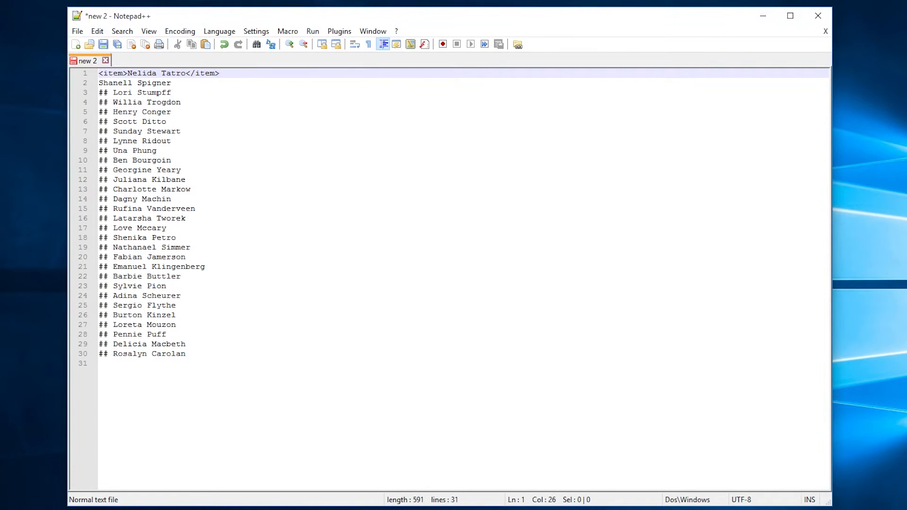
pyautogui.click(219, 73)
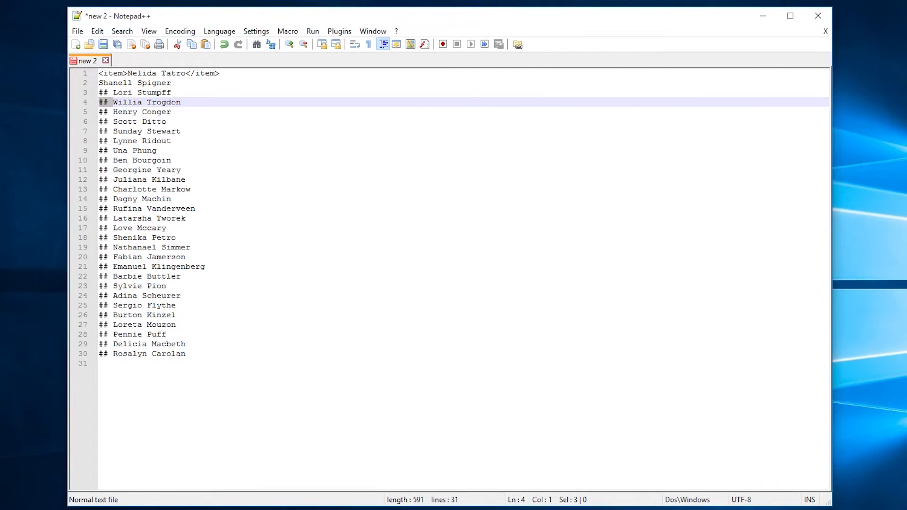
pyautogui.click(142, 112)
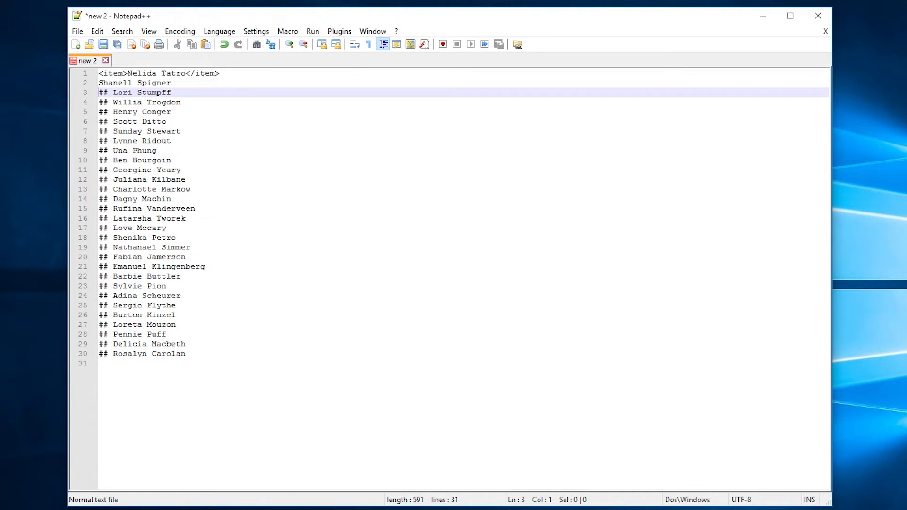
pyautogui.click(287, 31)
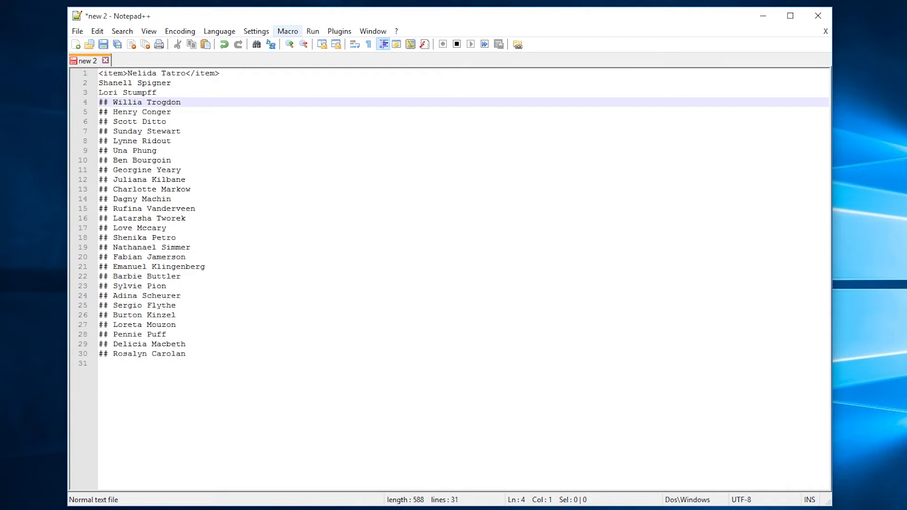
pyautogui.click(442, 44)
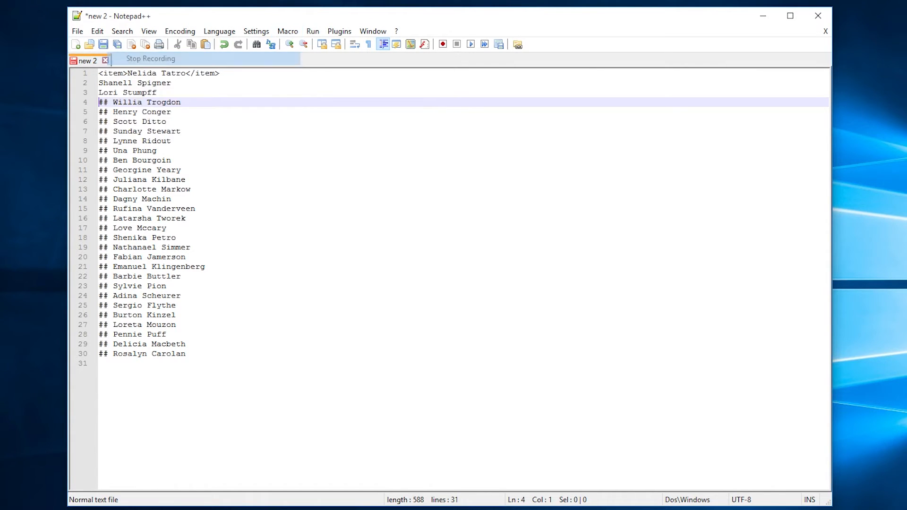
pyautogui.click(287, 31)
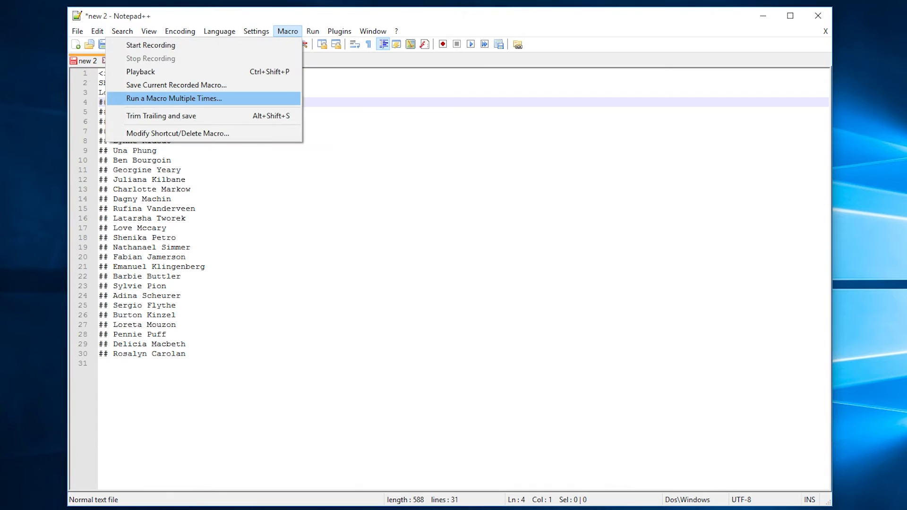
pyautogui.click(173, 98)
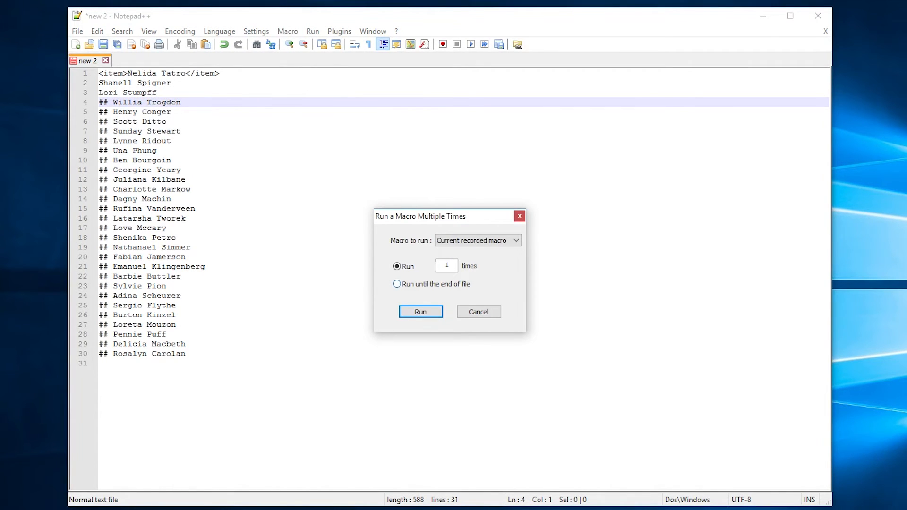
pyautogui.click(397, 284)
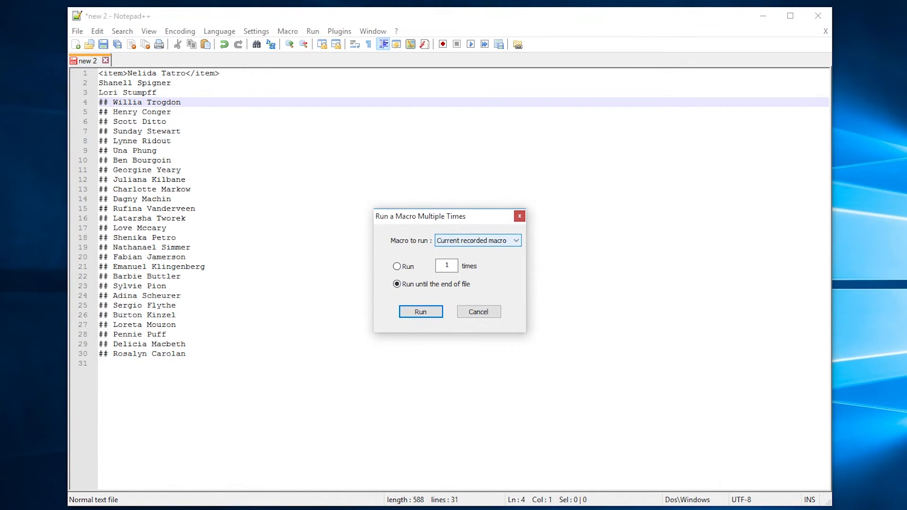
pyautogui.click(420, 312)
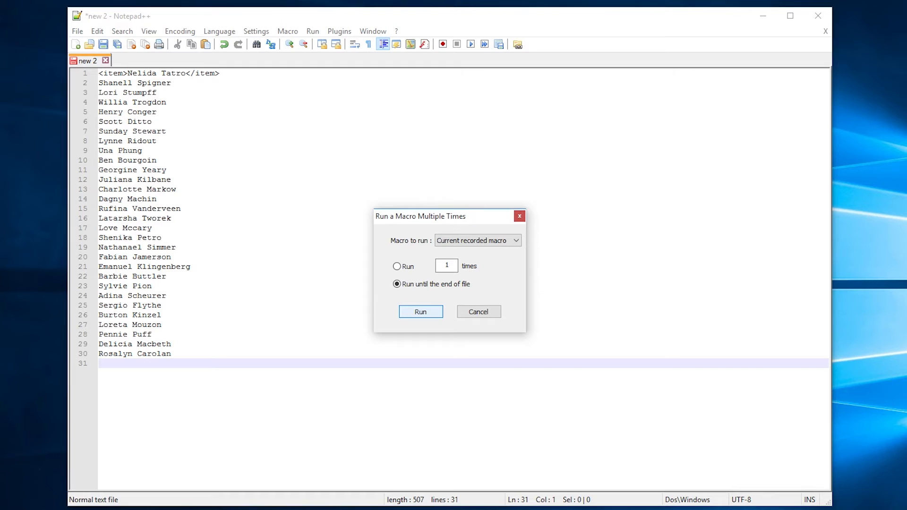
pyautogui.click(421, 311)
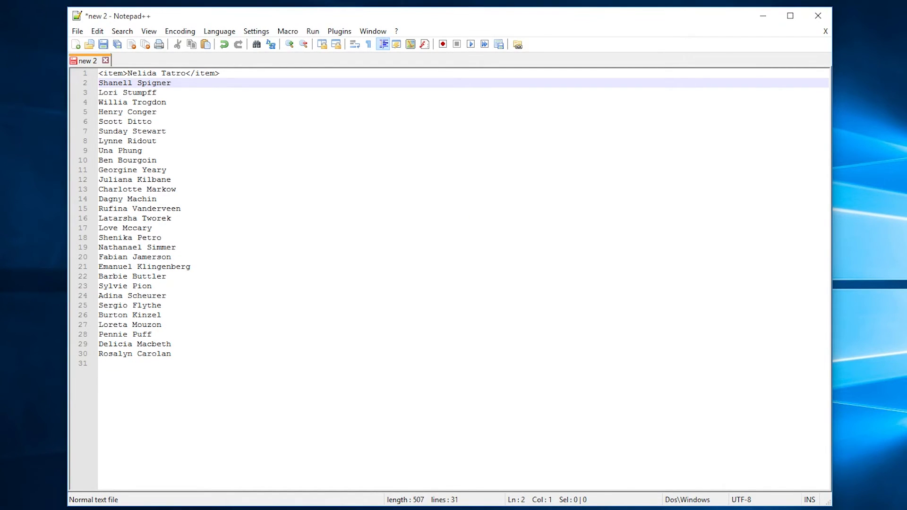
pyautogui.click(288, 31)
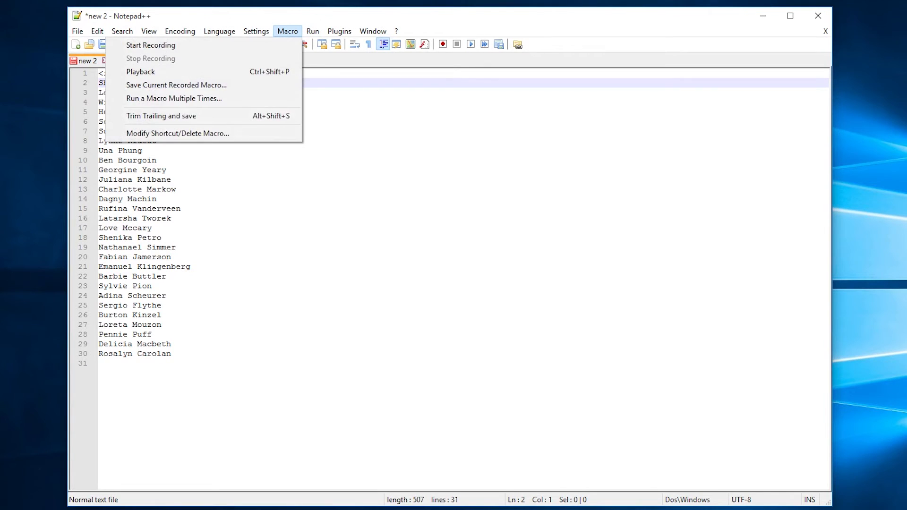
pyautogui.moveTo(150, 46)
pyautogui.write('<')
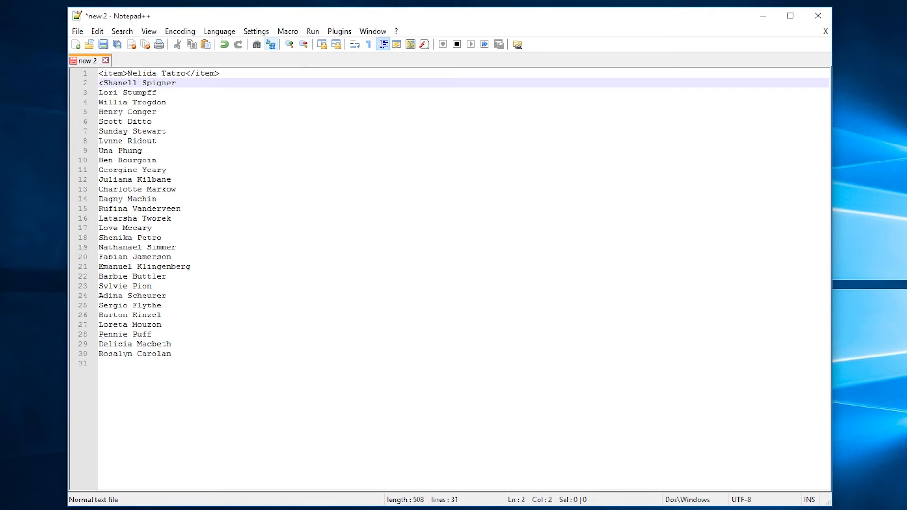
pyautogui.write('item')
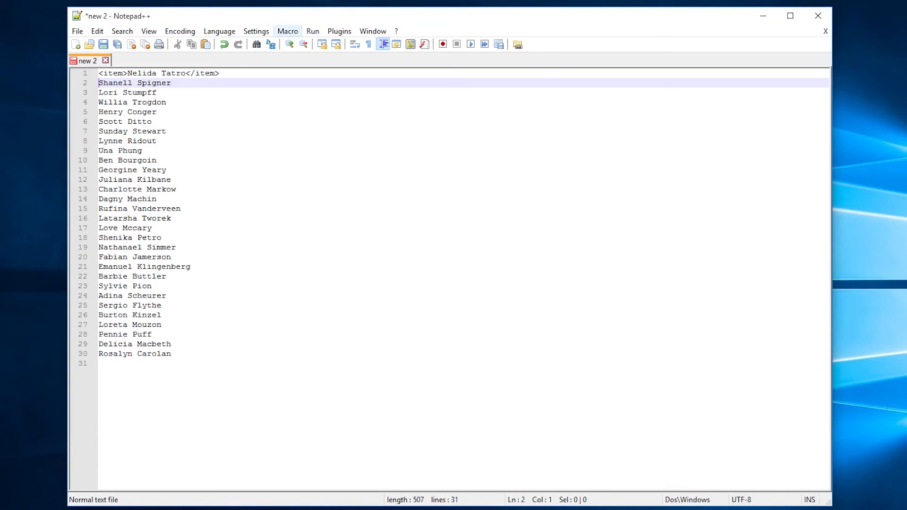
pyautogui.click(287, 31)
pyautogui.write('<item>')
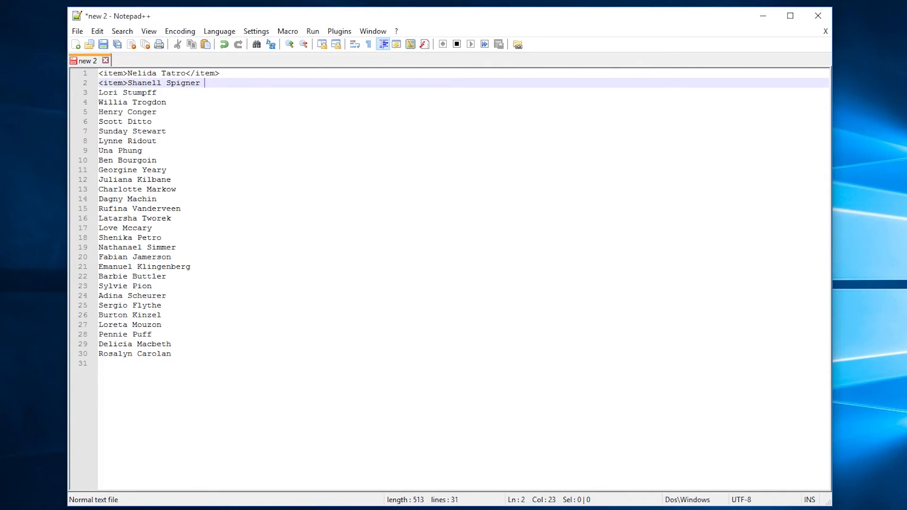
pyautogui.press('Backspace')
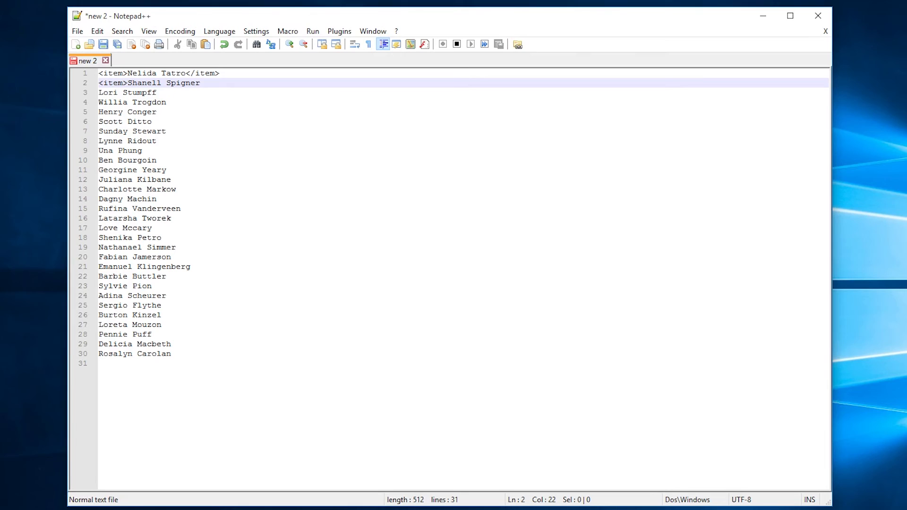
pyautogui.write('</')
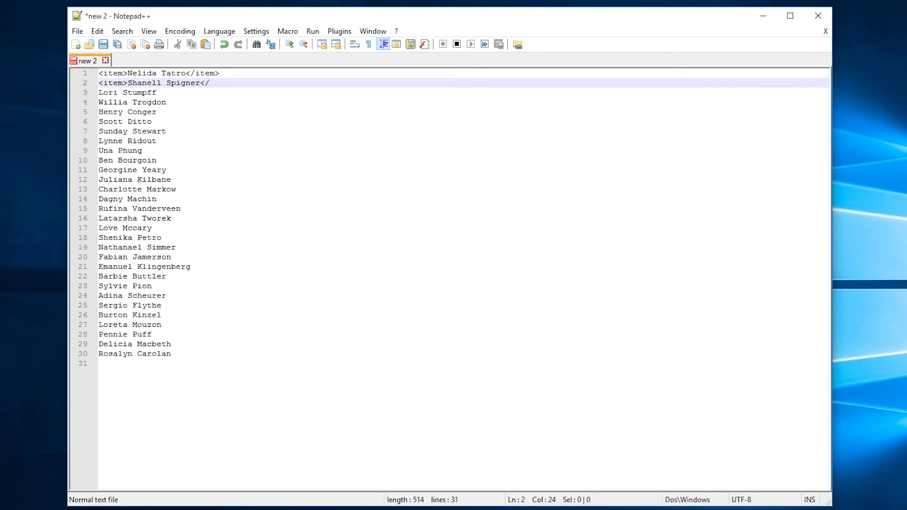
pyautogui.write('item>')
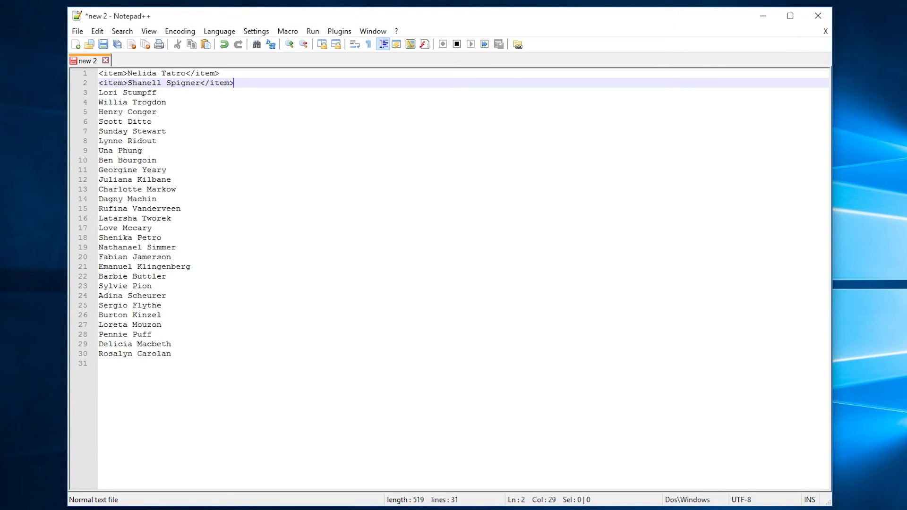
pyautogui.click(100, 92)
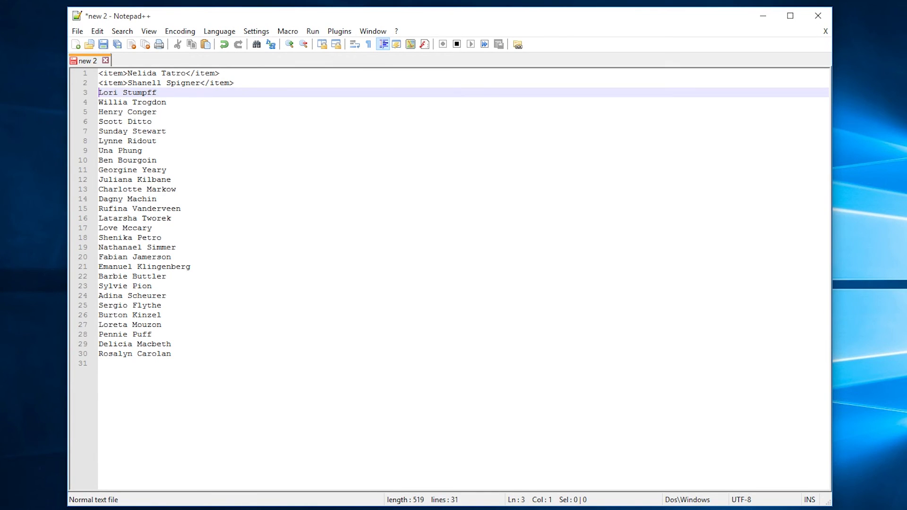
# Stop recording and run the tagging macro until the end of file
pyautogui.click(287, 31)
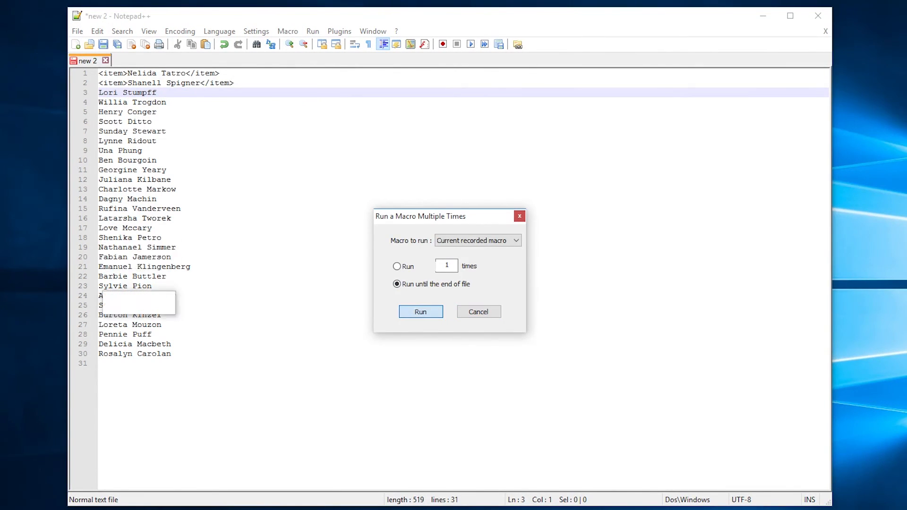
pyautogui.click(420, 312)
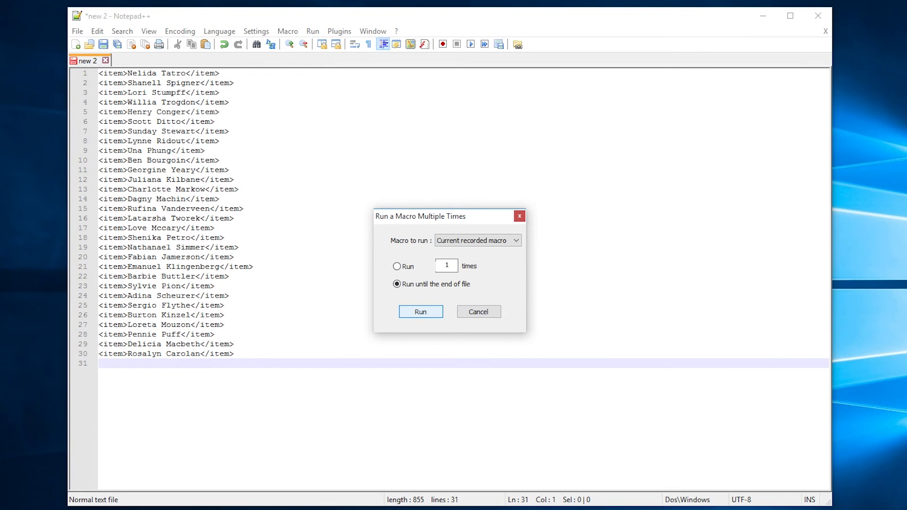